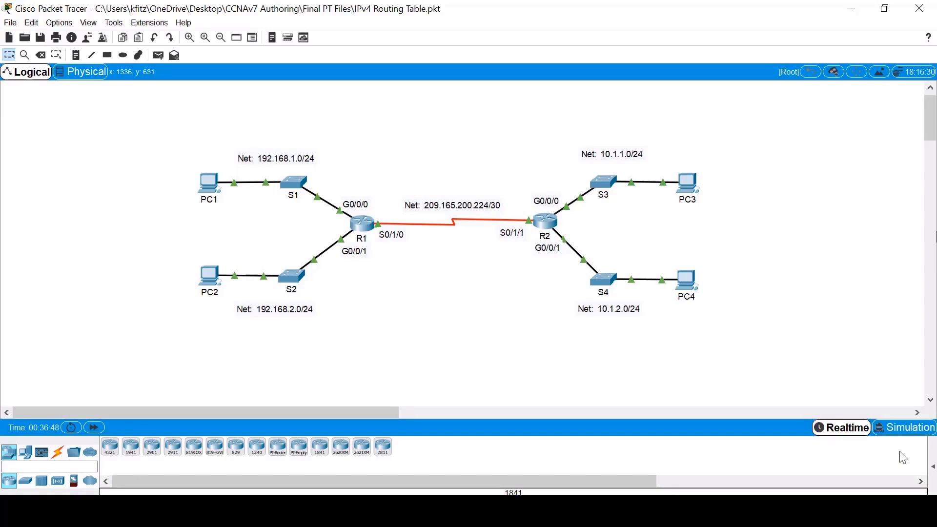
{"action": "mouse_move", "coordinate": [807, 445]}
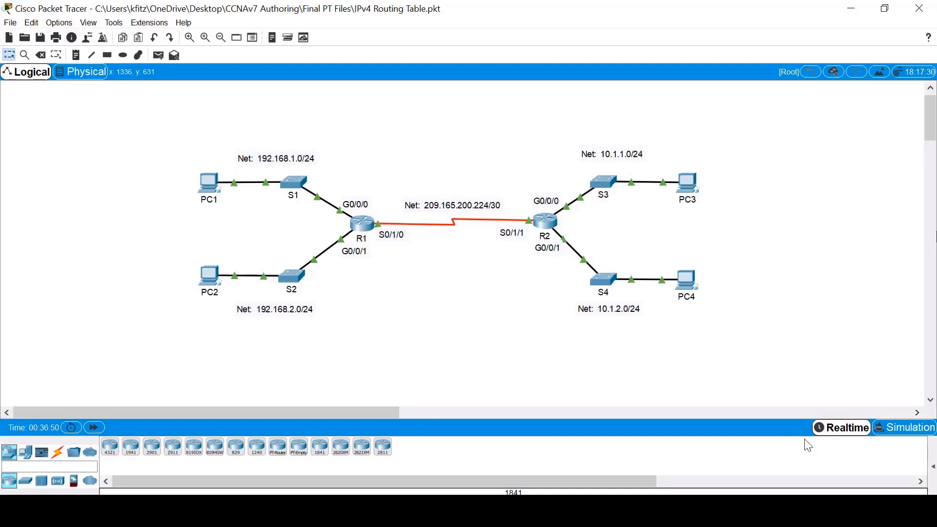
{"action": "mouse_move", "coordinate": [283, 174]}
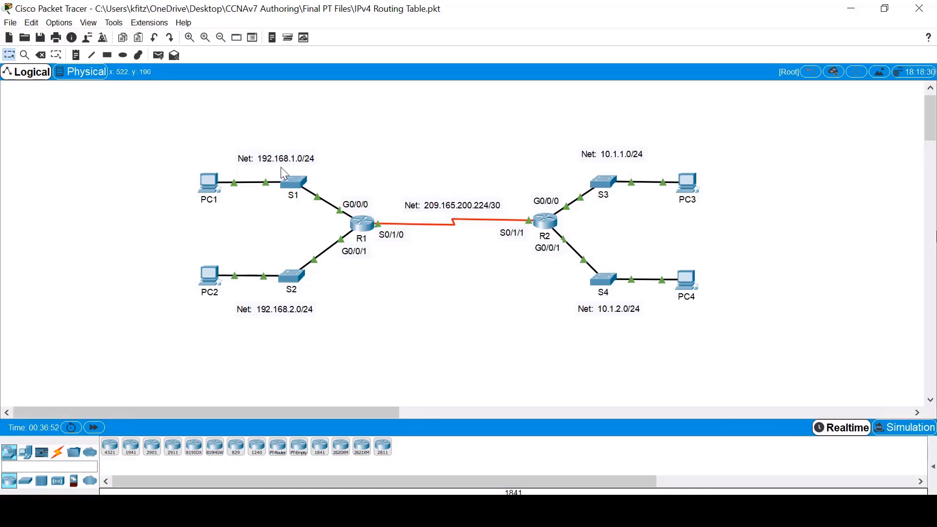
{"action": "mouse_move", "coordinate": [616, 161]}
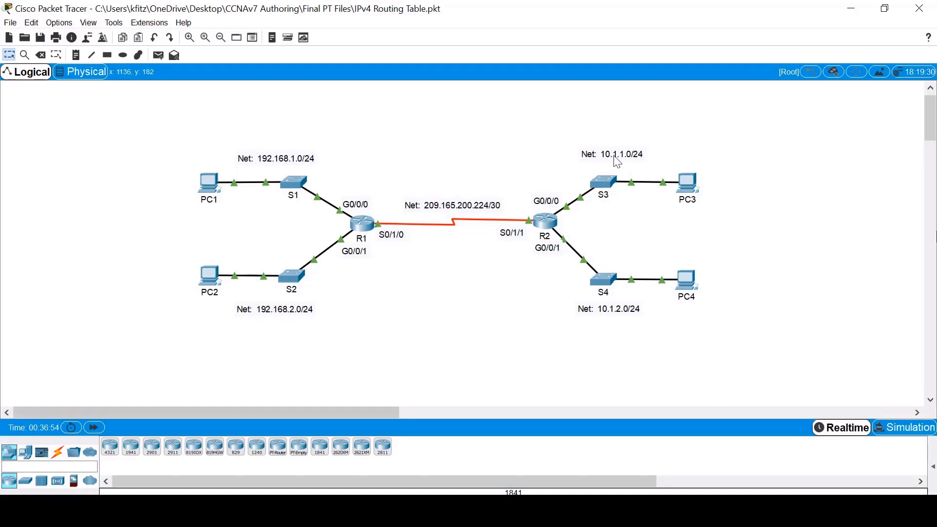
{"action": "mouse_move", "coordinate": [395, 211]}
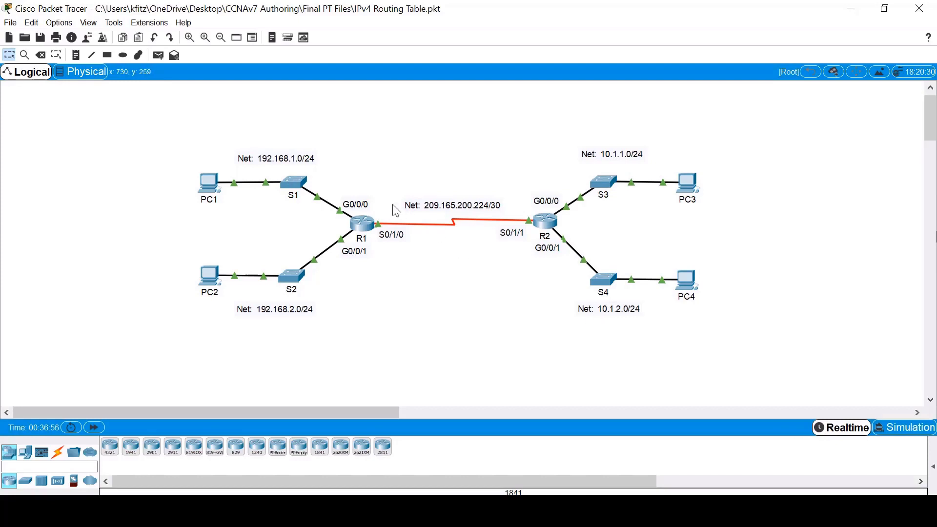
{"action": "mouse_move", "coordinate": [533, 212]}
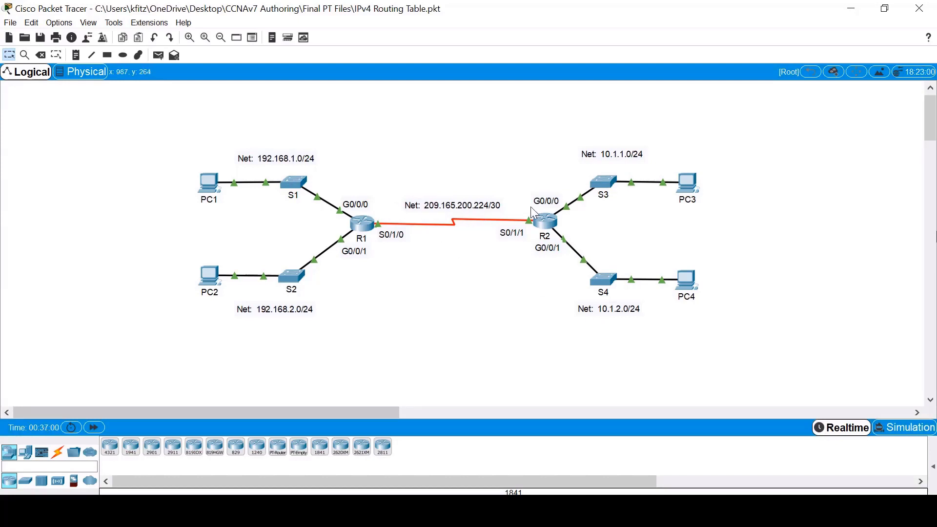
{"action": "mouse_move", "coordinate": [360, 224]}
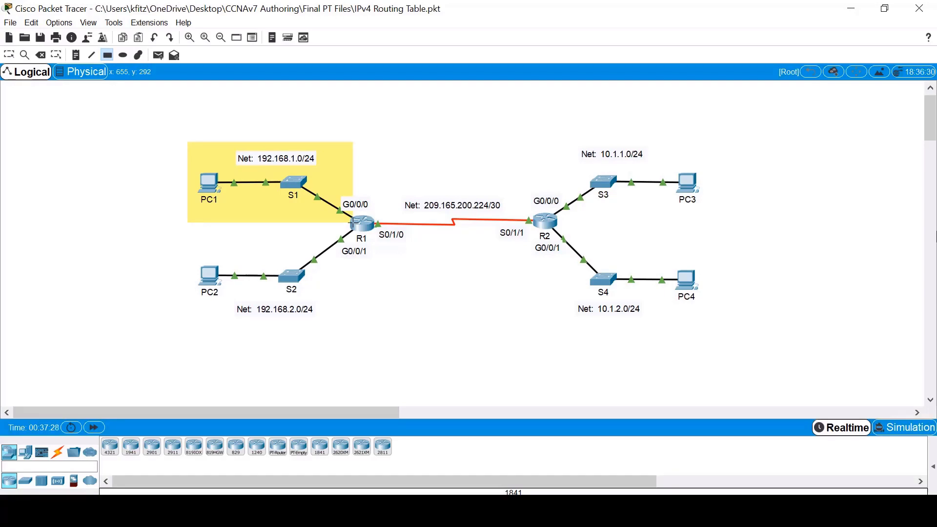
{"action": "mouse_move", "coordinate": [190, 227]}
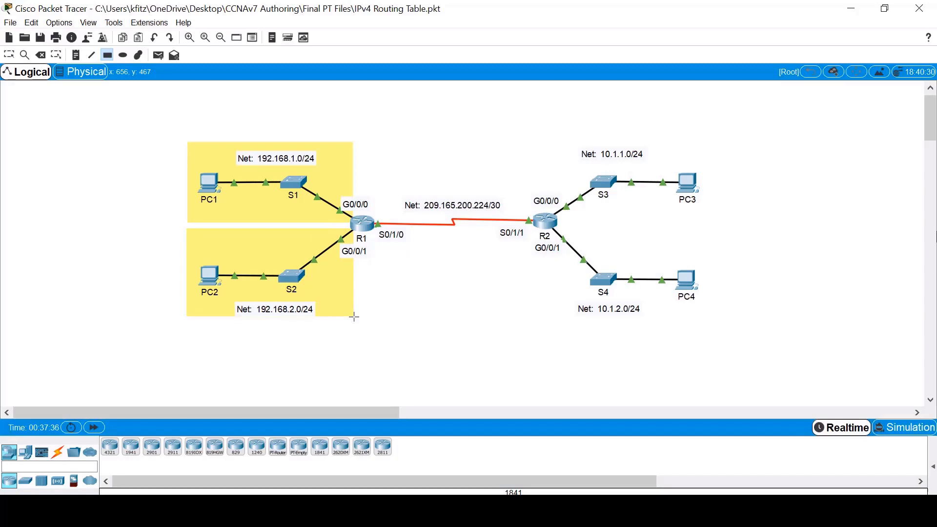
{"action": "mouse_move", "coordinate": [346, 312]}
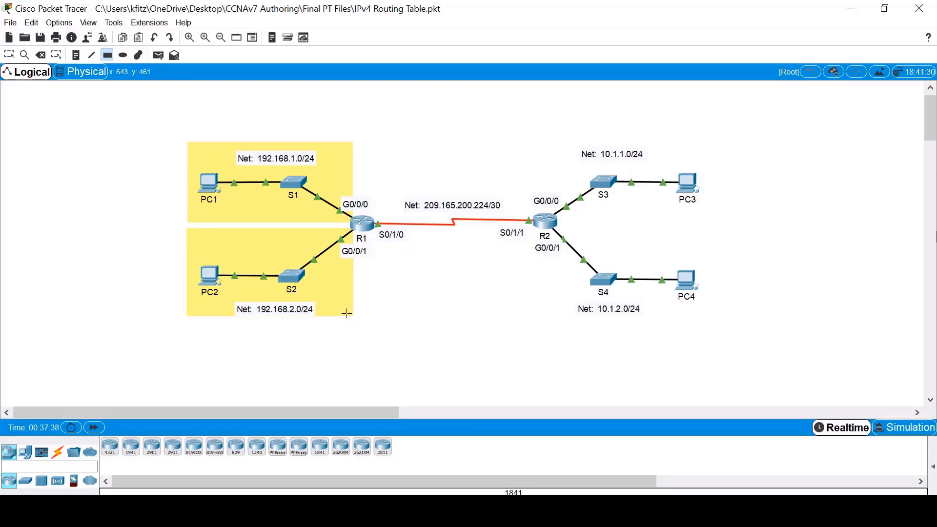
{"action": "mouse_move", "coordinate": [374, 190]}
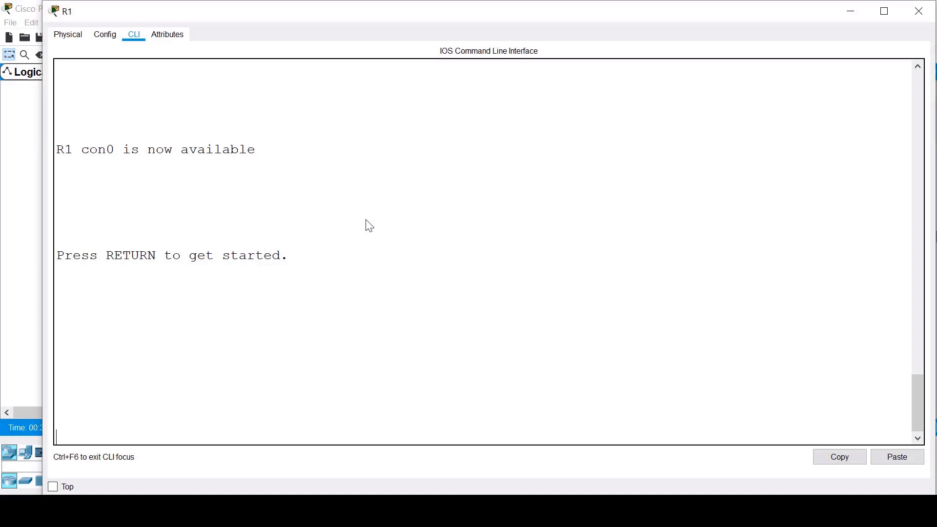
- Start R1's console session and run 'show ip route' to display its IPv4 routing table
{"action": "key", "text": "Return"}
{"action": "type", "text": "enable"}
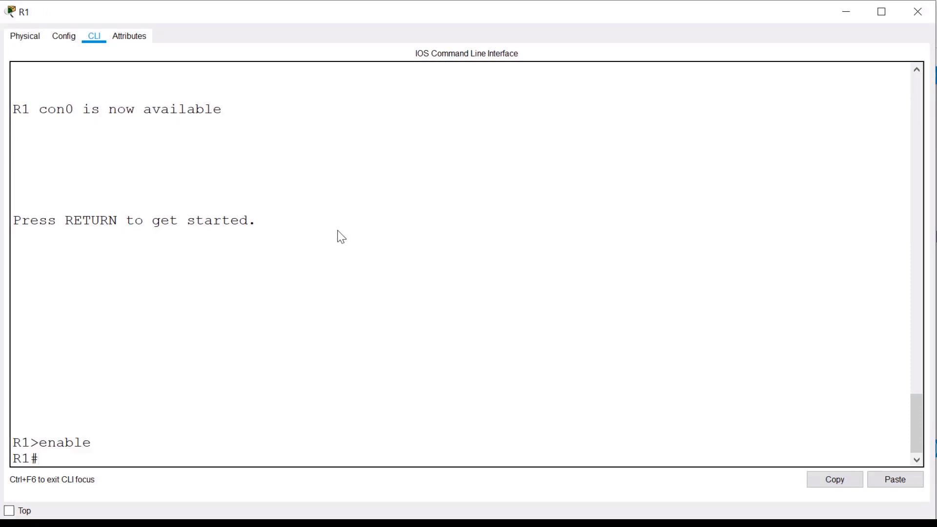
{"action": "type", "text": "show i"}
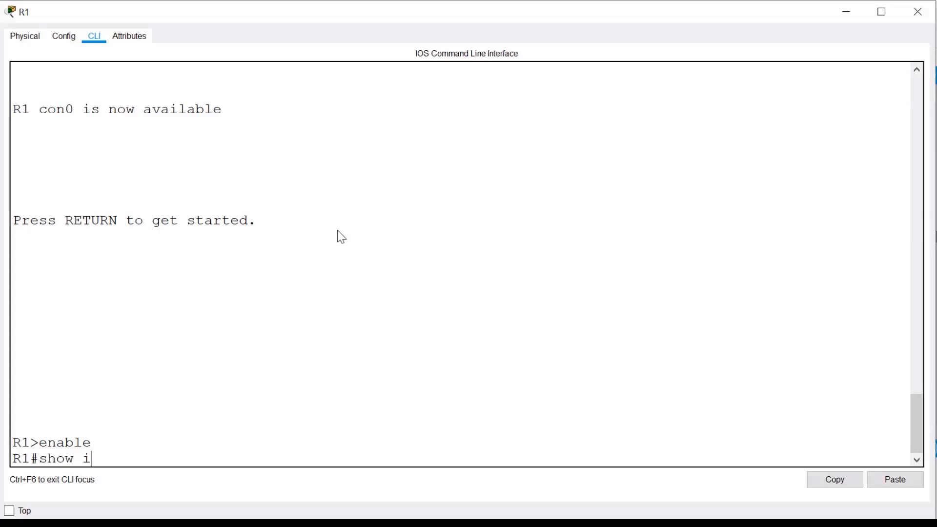
{"action": "type", "text": "p route"}
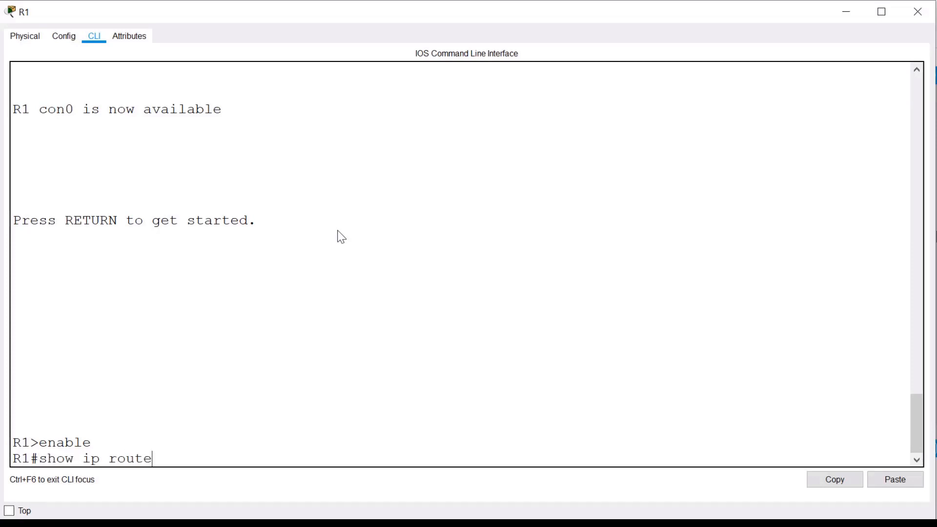
{"action": "key", "text": "Return"}
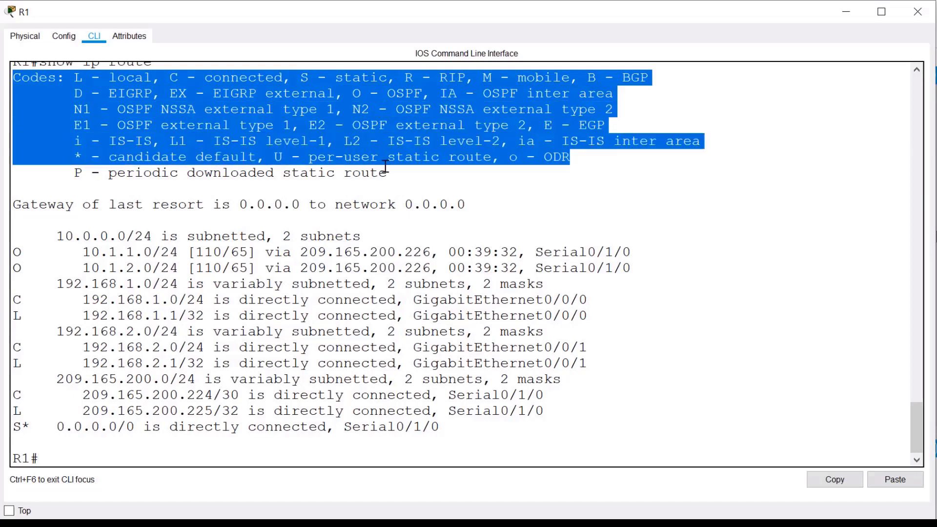
- Highlight the Codes legend block at the top of the show ip route output
{"action": "left_click_drag", "start_coordinate": [387, 167], "coordinate": [388, 172]}
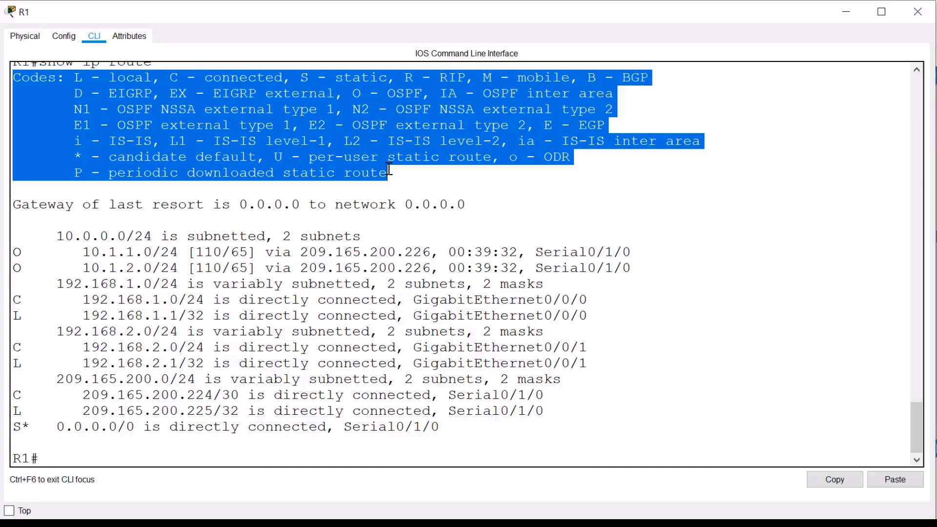
{"action": "mouse_move", "coordinate": [11, 239]}
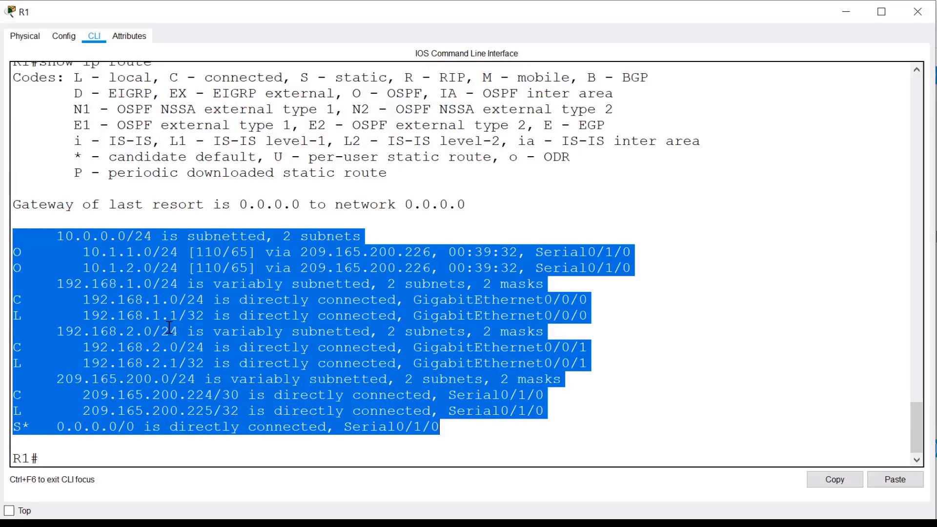
{"action": "mouse_move", "coordinate": [81, 254]}
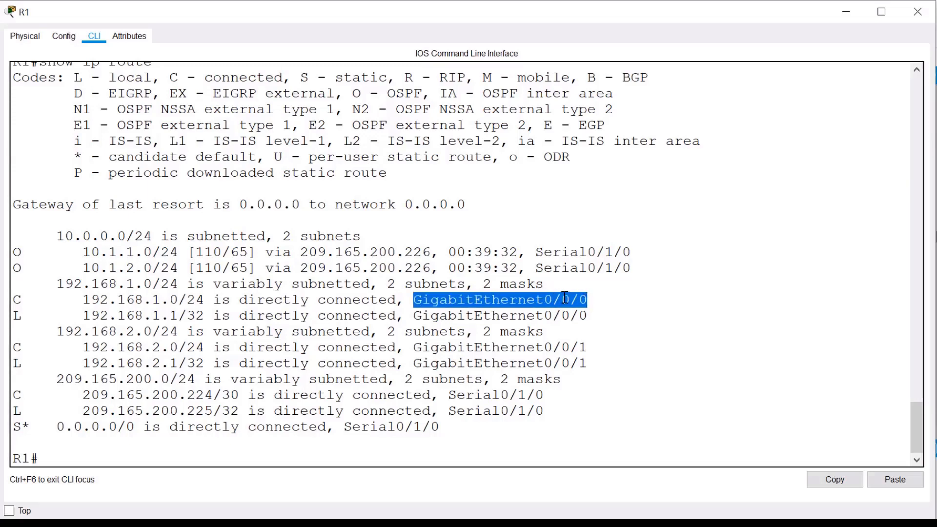
{"action": "mouse_move", "coordinate": [613, 288]}
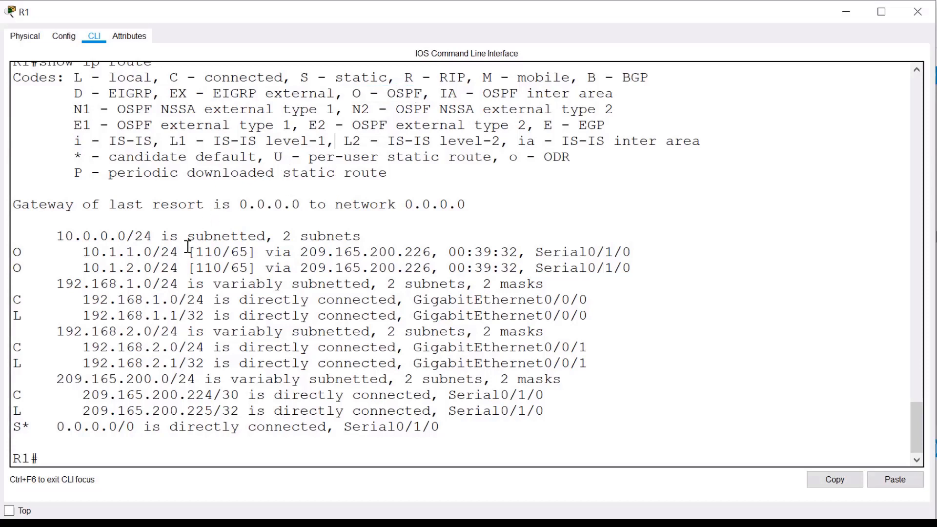
{"action": "mouse_move", "coordinate": [188, 248]}
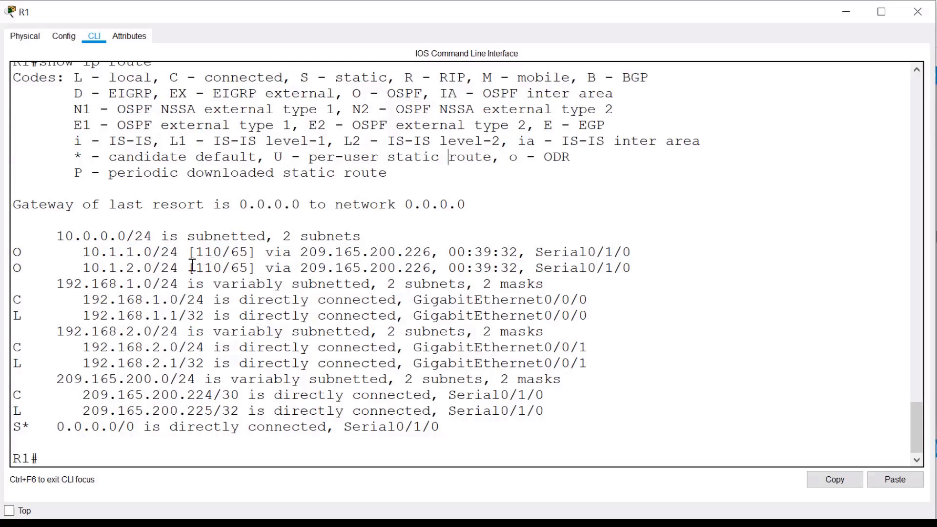
- Highlight the 10.1.1.0/24 OSPF route's next hop 209.165.200.226 and its Serial0/1/0 exit interface
{"action": "double_click", "coordinate": [206, 252]}
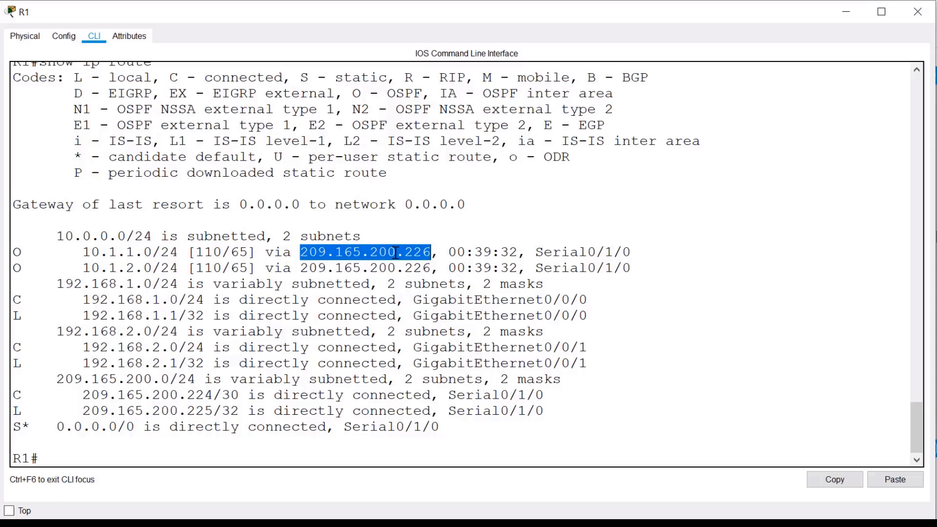
{"action": "mouse_move", "coordinate": [522, 216]}
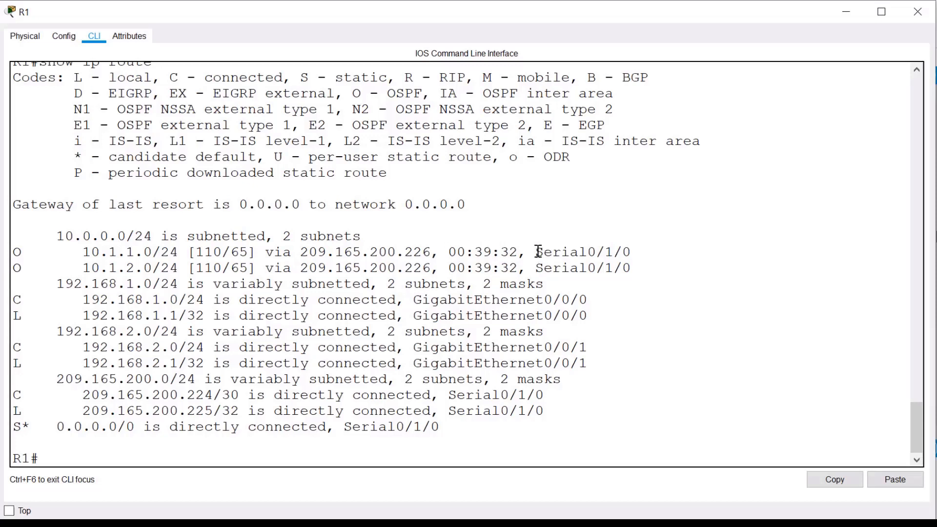
{"action": "double_click", "coordinate": [583, 251]}
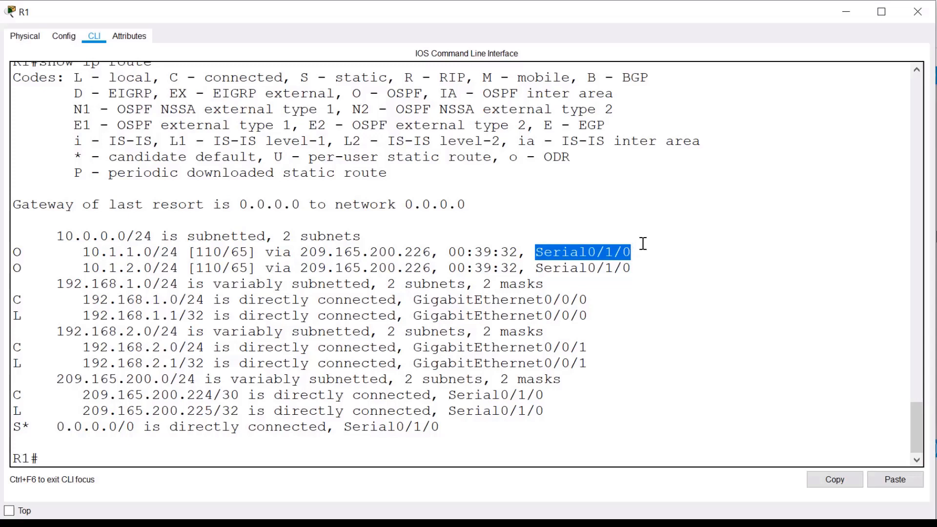
{"action": "mouse_move", "coordinate": [657, 253]}
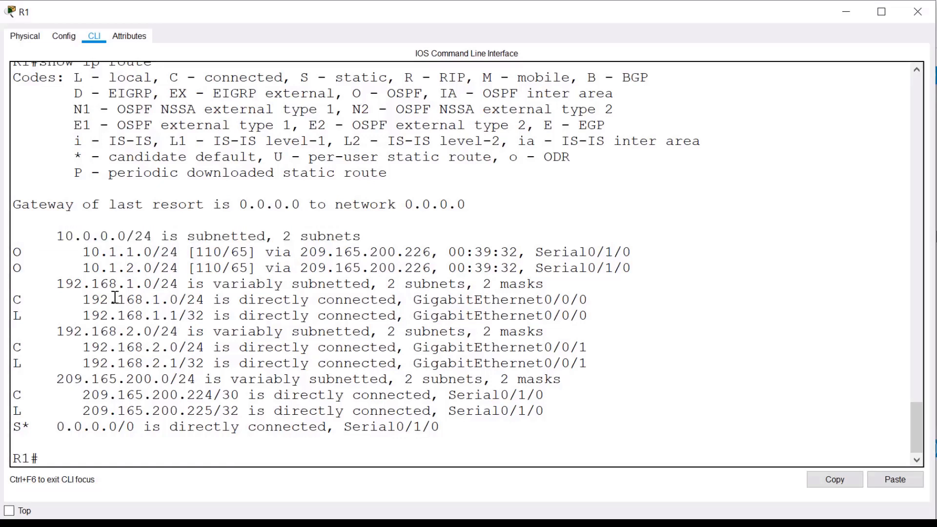
- Highlight the 'L - local' route code in the Codes legend
{"action": "double_click", "coordinate": [18, 300]}
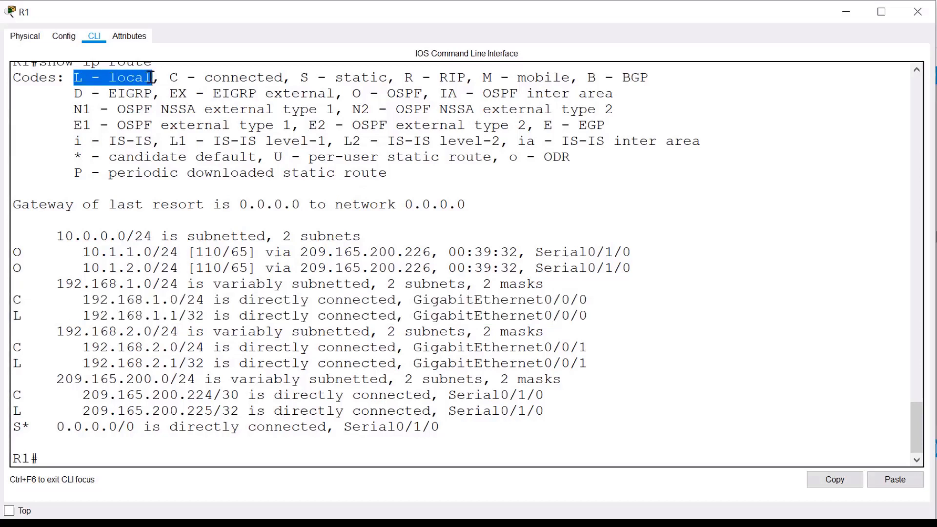
{"action": "mouse_move", "coordinate": [85, 315]}
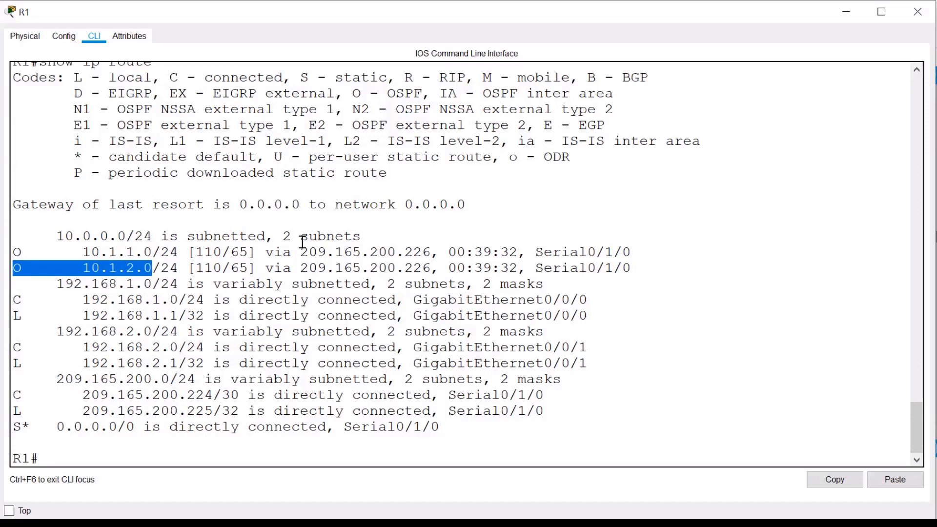
{"action": "mouse_move", "coordinate": [22, 439]}
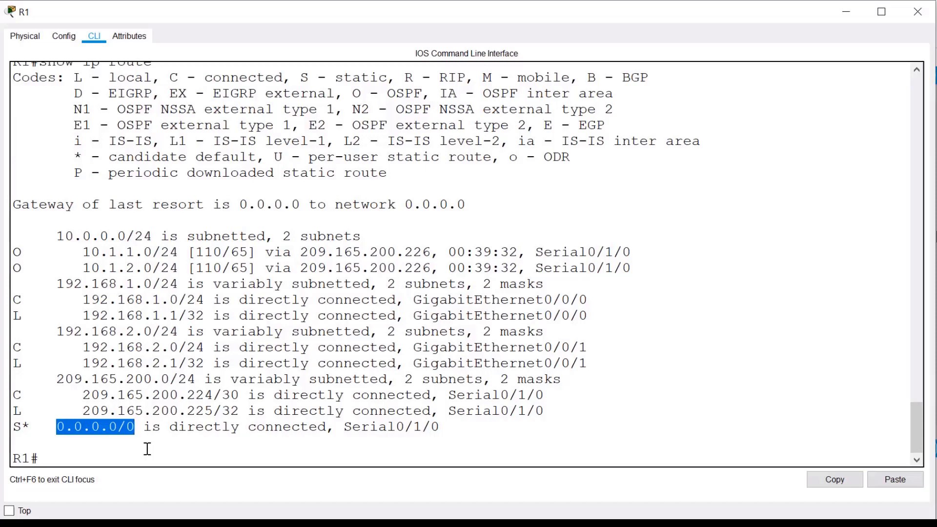
- Highlight the default route's Serial0/1/0 exit interface, then clear all highlighting at the prompt
{"action": "double_click", "coordinate": [391, 426]}
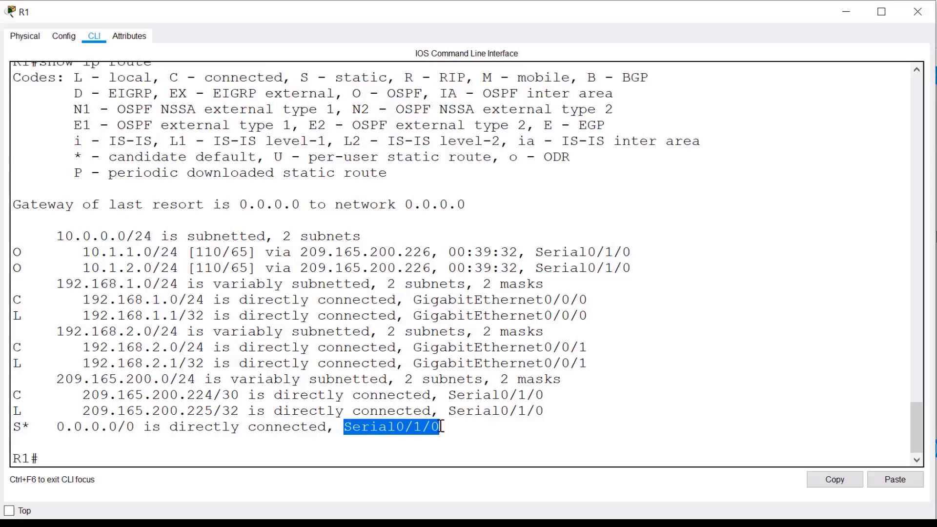
{"action": "left_click", "coordinate": [505, 458]}
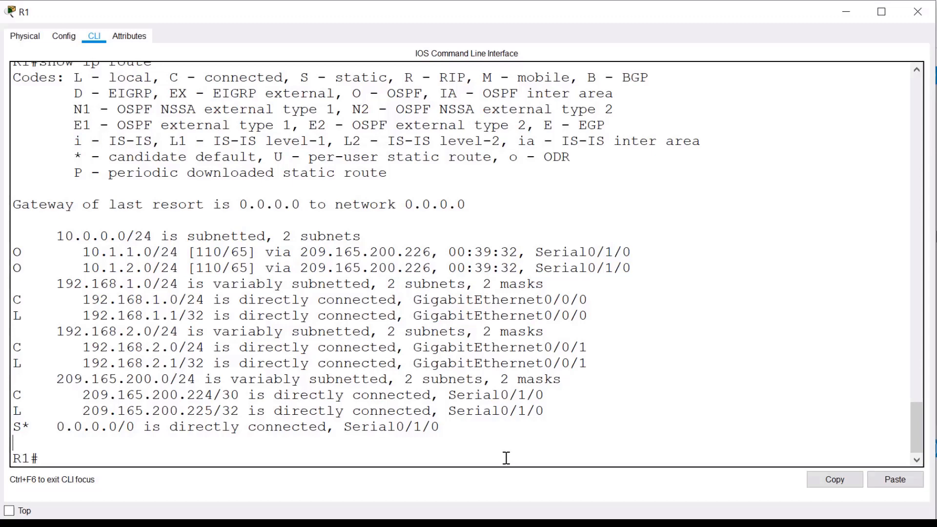